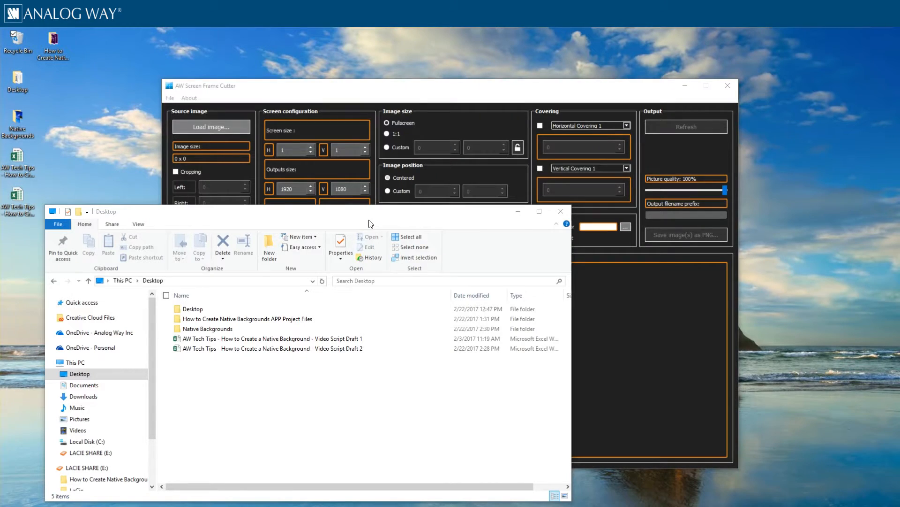
Step: Open beach.jpg from the Native Backgrounds folder full-screen in Photos
{"action": "left_click", "coordinate": [207, 328]}
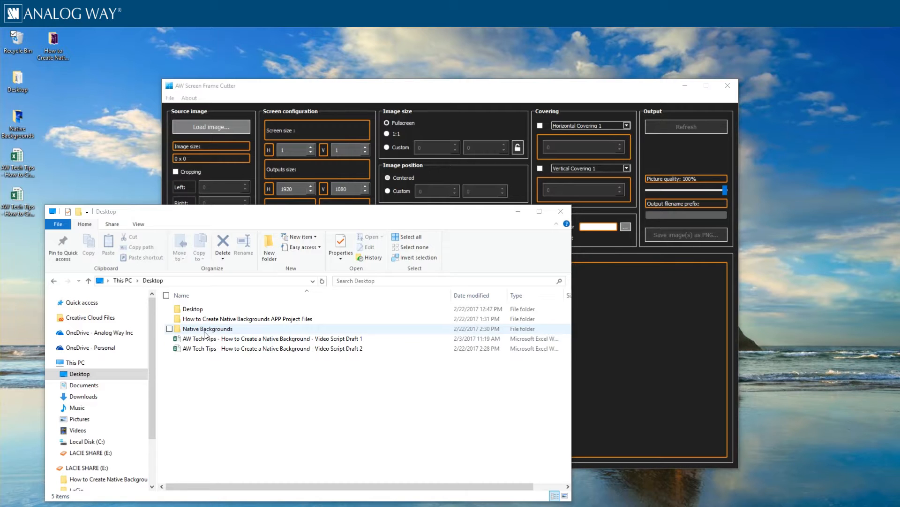
{"action": "double_click", "coordinate": [207, 328]}
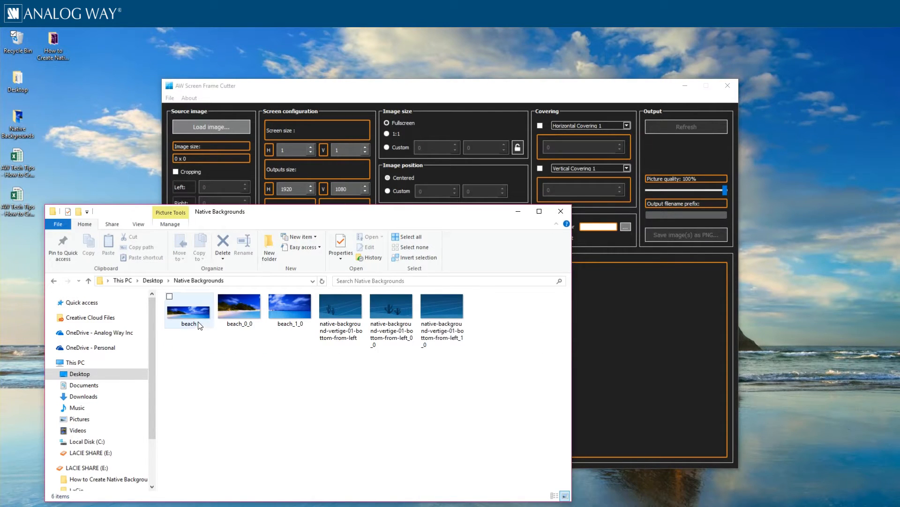
{"action": "double_click", "coordinate": [188, 304]}
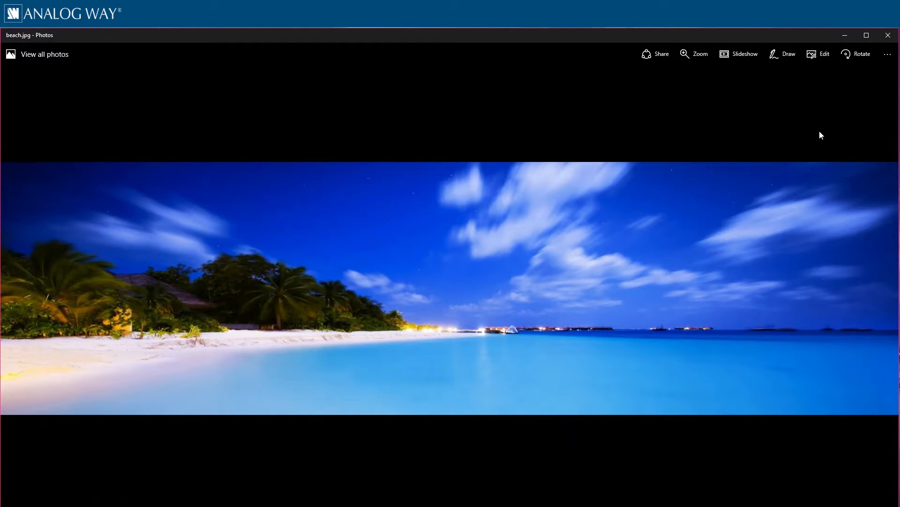
{"action": "mouse_move", "coordinate": [124, 419]}
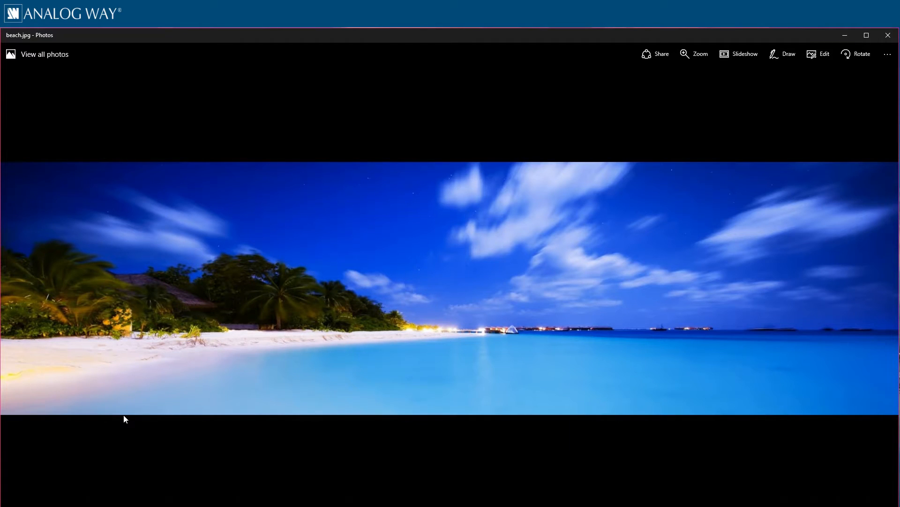
{"action": "mouse_move", "coordinate": [451, 398]}
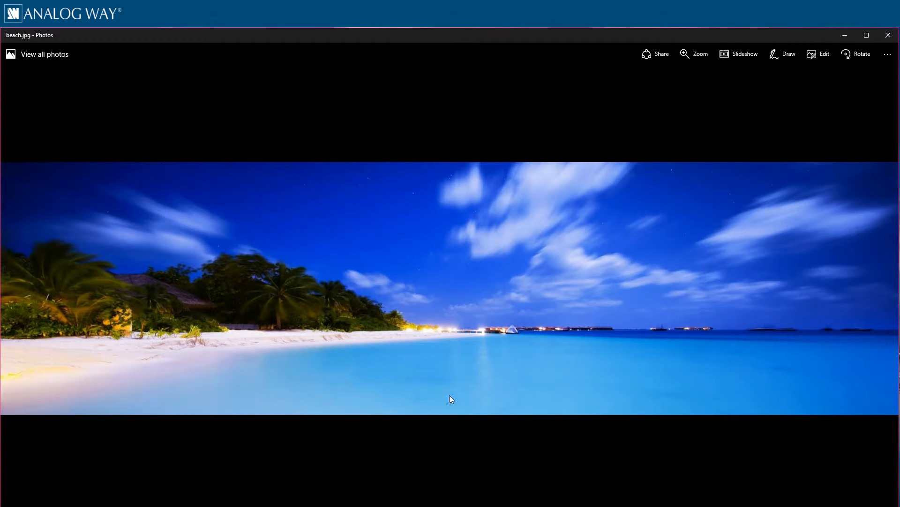
{"action": "mouse_move", "coordinate": [451, 433]}
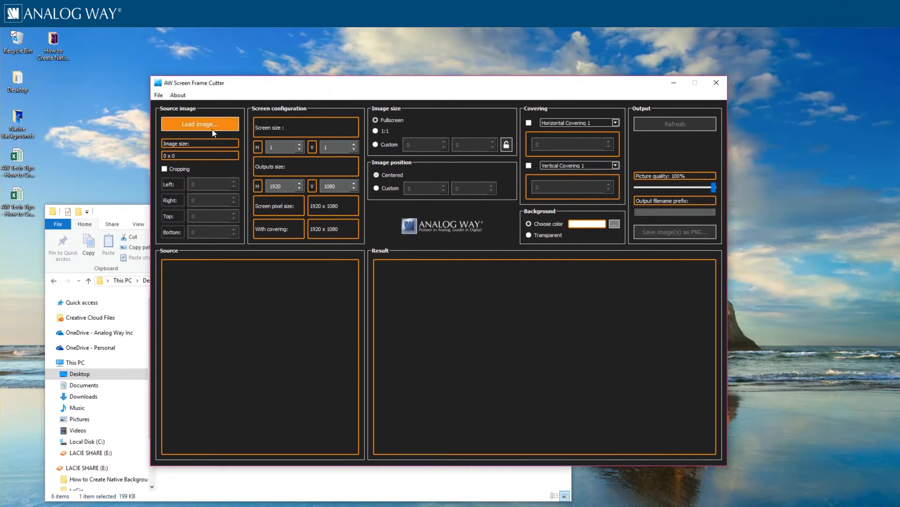
Step: Load beach from the Desktop and preview it cut into two 1920×1080 frames
{"action": "left_click", "coordinate": [199, 124]}
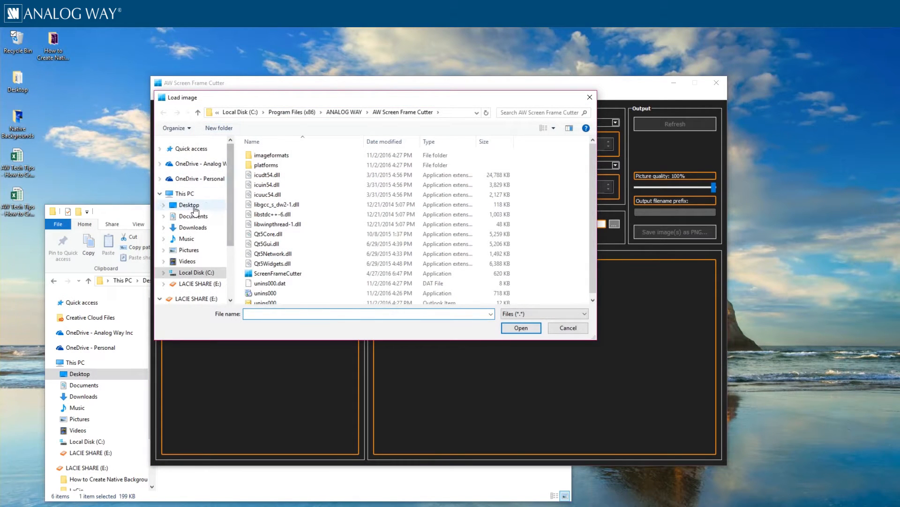
{"action": "left_click", "coordinate": [188, 205]}
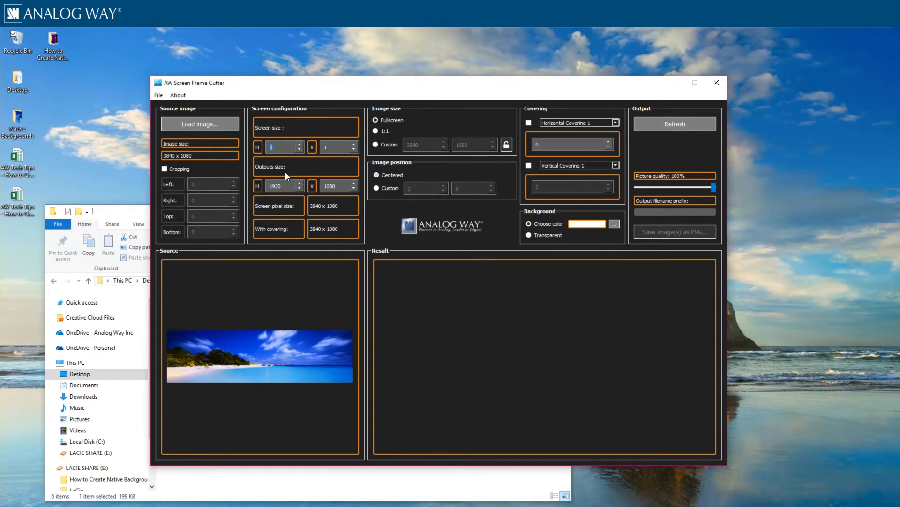
{"action": "mouse_move", "coordinate": [339, 216]}
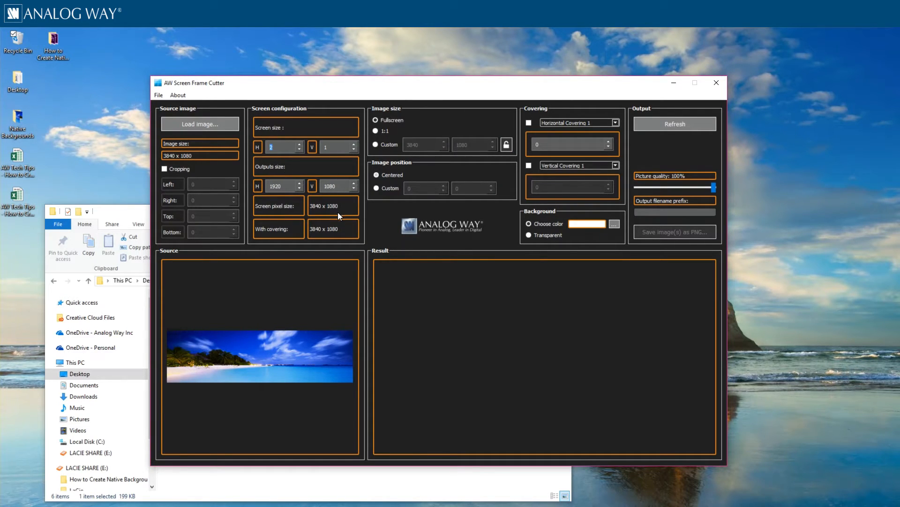
{"action": "left_click", "coordinate": [674, 123]}
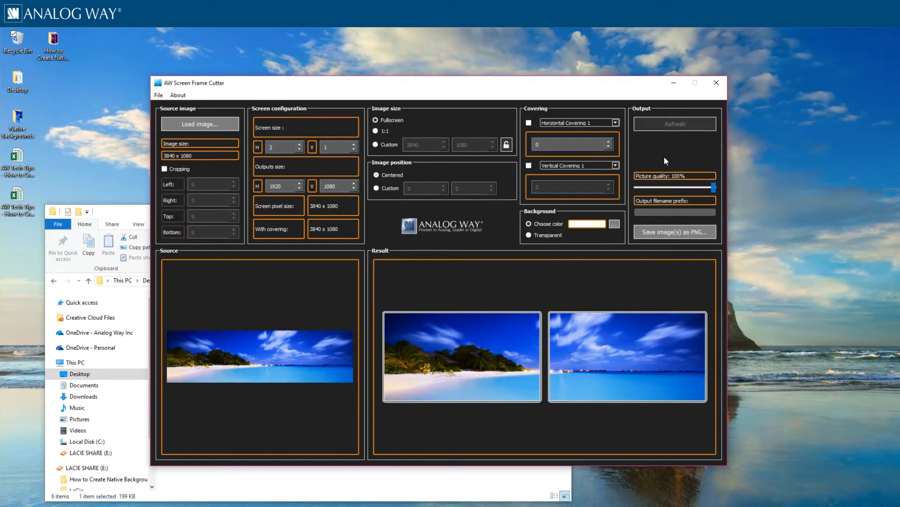
{"action": "left_click", "coordinate": [675, 231]}
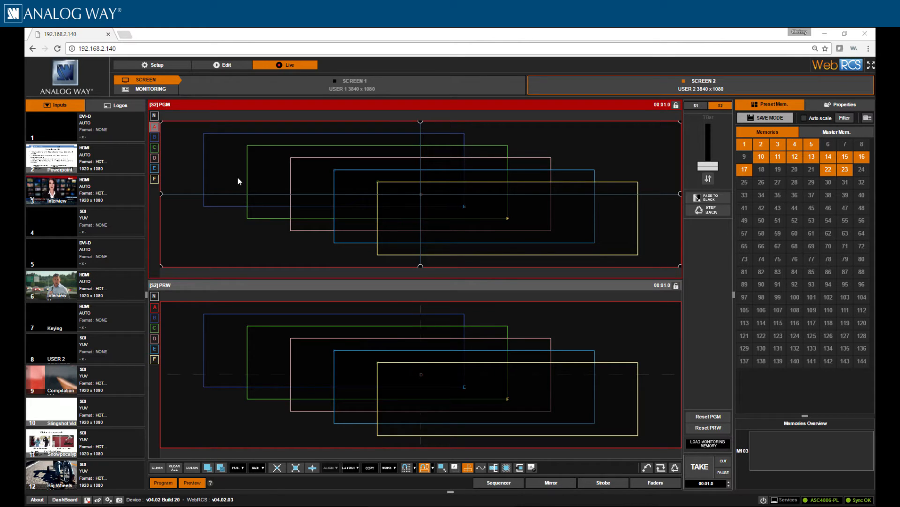
Step: Upload beach_0_0 into library slot 11 as a frame image
{"action": "left_click", "coordinate": [155, 64]}
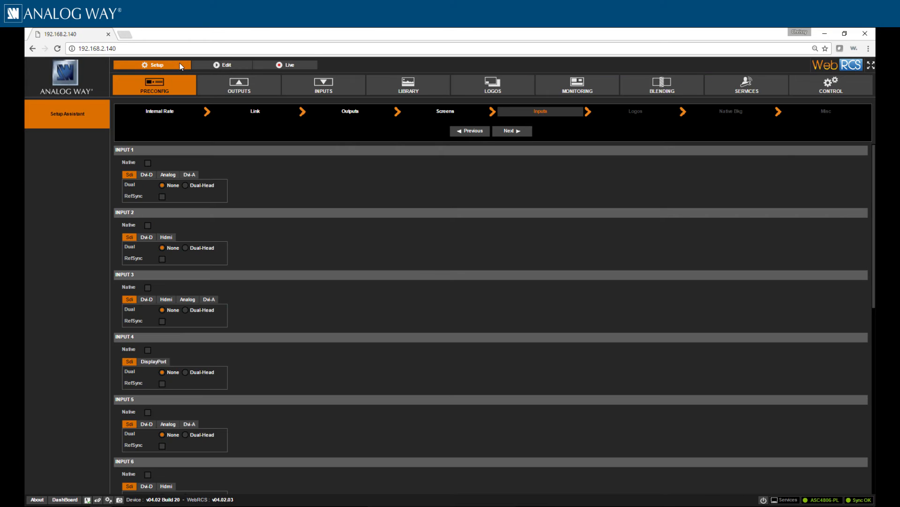
{"action": "mouse_move", "coordinate": [407, 86]}
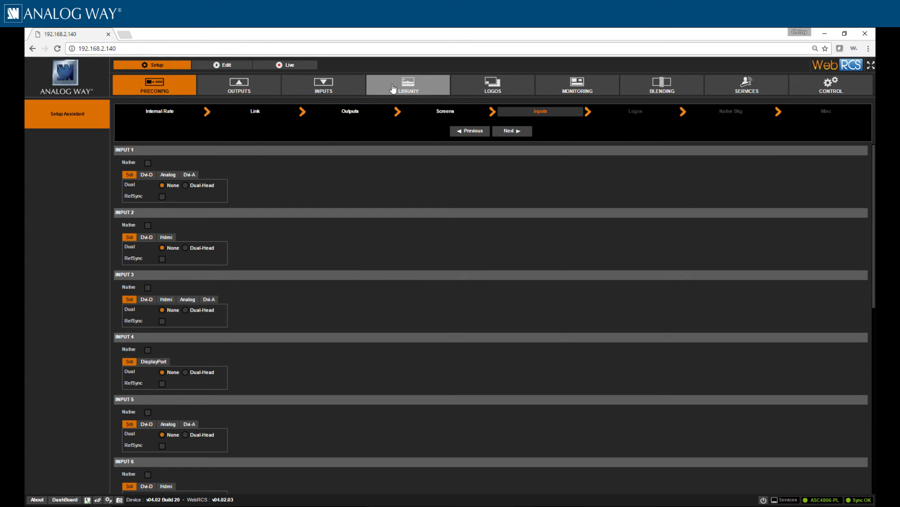
{"action": "left_click", "coordinate": [408, 85]}
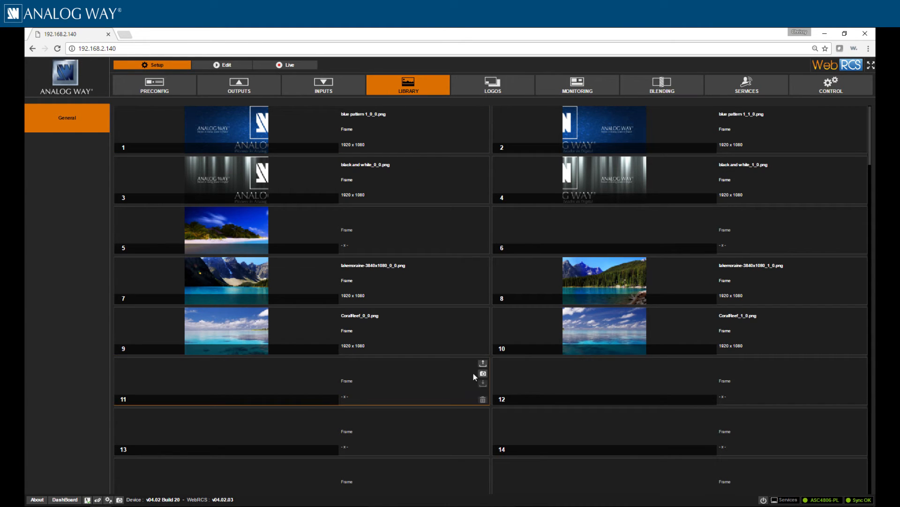
{"action": "left_click", "coordinate": [482, 363]}
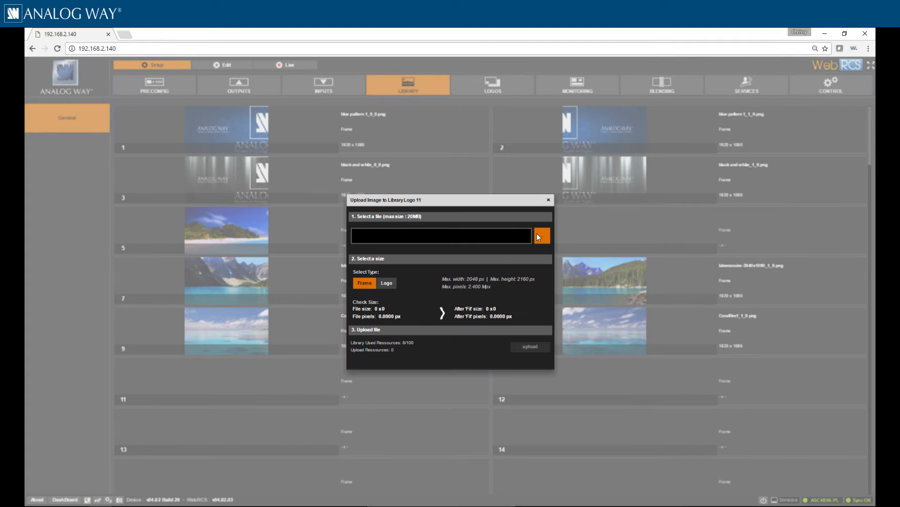
{"action": "left_click", "coordinate": [541, 236]}
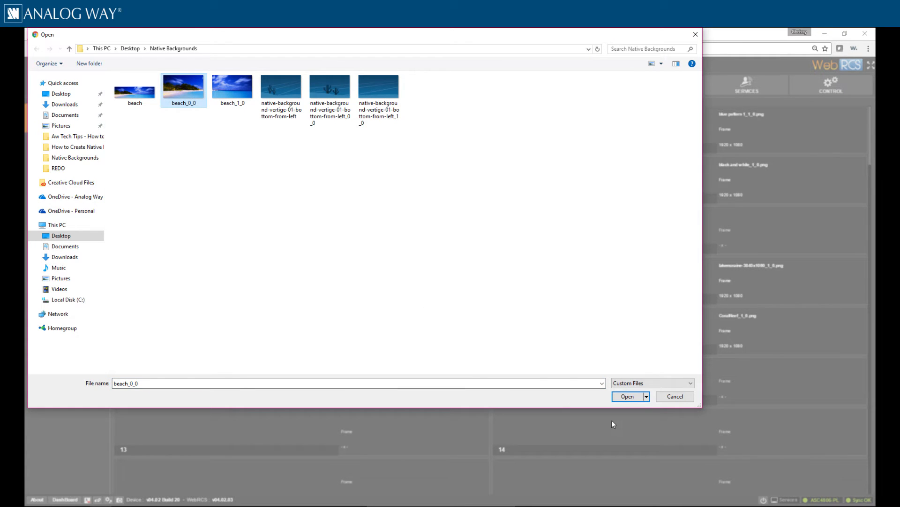
{"action": "left_click", "coordinate": [627, 396]}
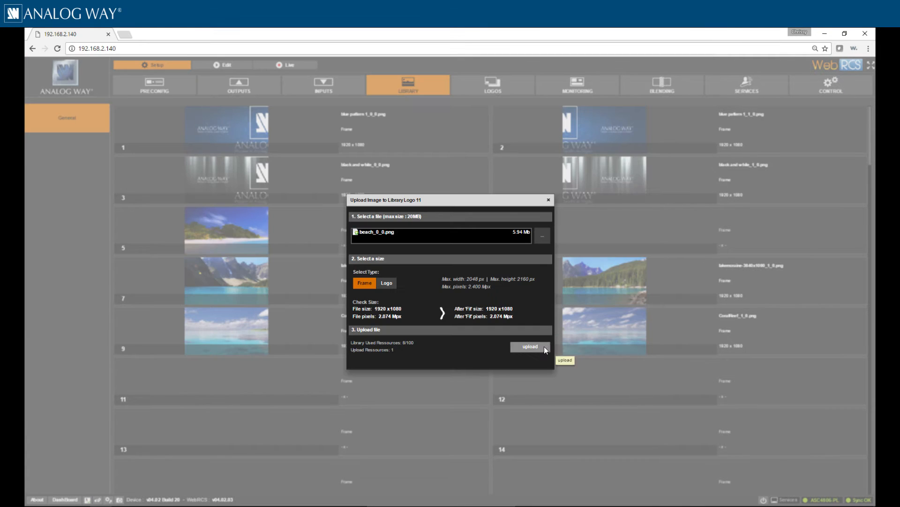
{"action": "left_click", "coordinate": [529, 347]}
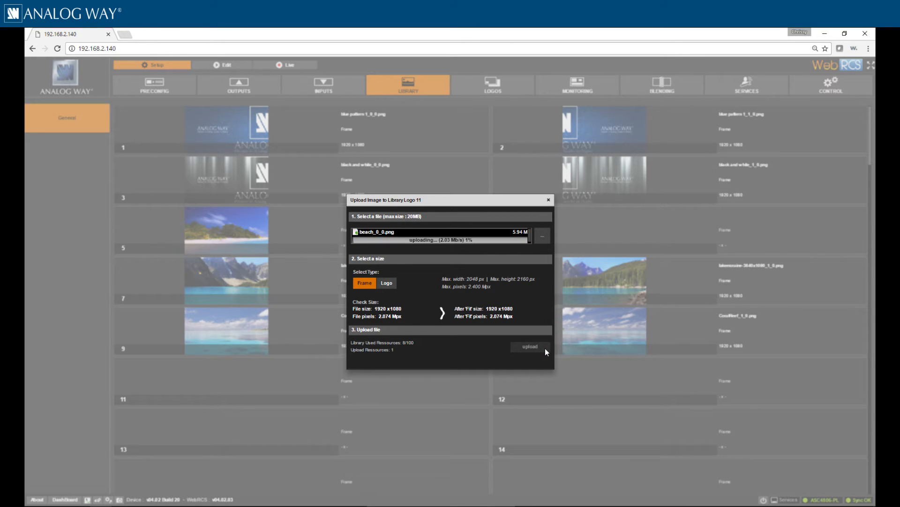
{"action": "left_click", "coordinate": [529, 346]}
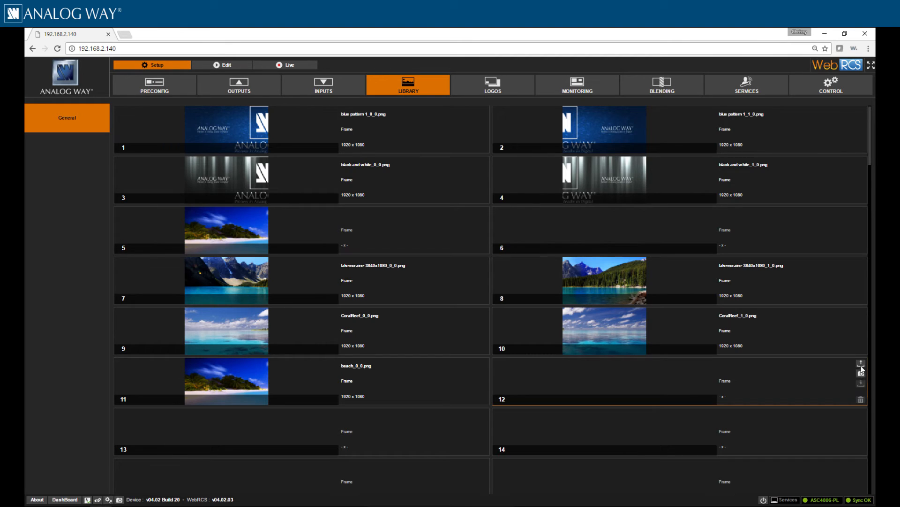
Step: Upload beach_1_0.png into library slot 12 as a frame image
{"action": "left_click", "coordinate": [860, 366]}
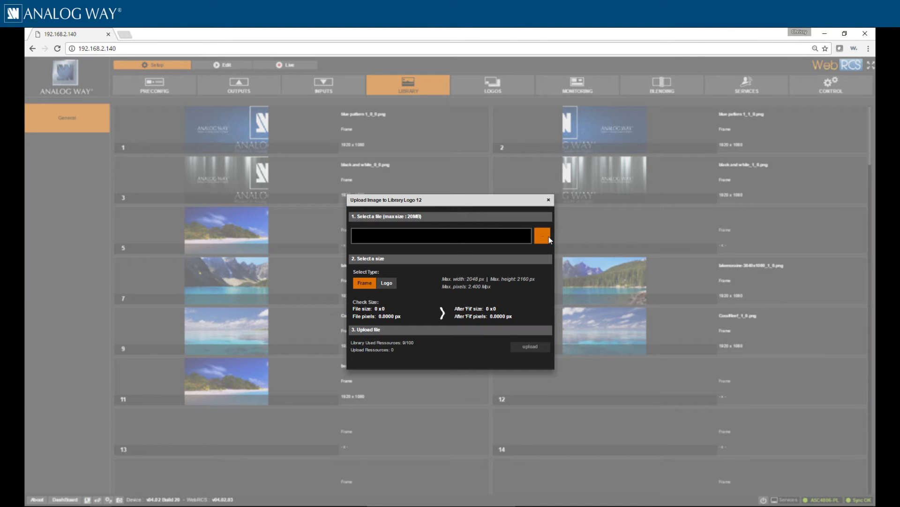
{"action": "left_click", "coordinate": [541, 235]}
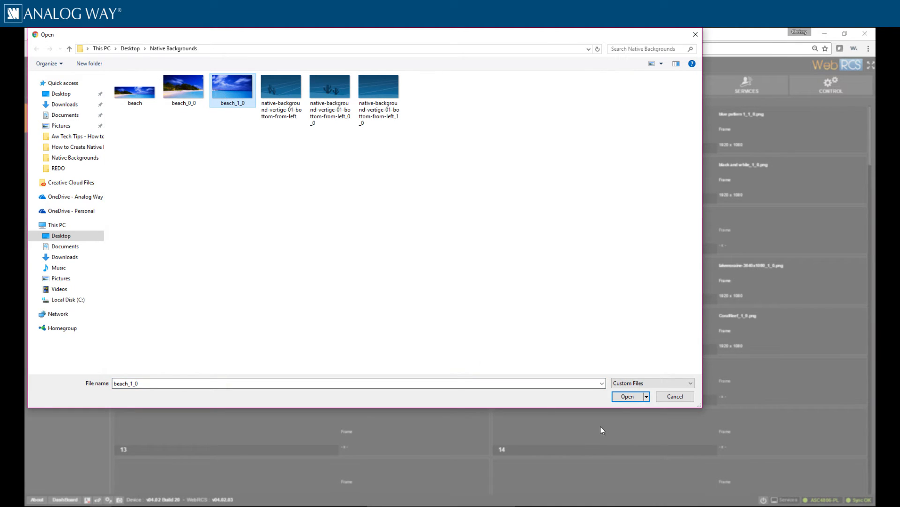
{"action": "left_click", "coordinate": [626, 396]}
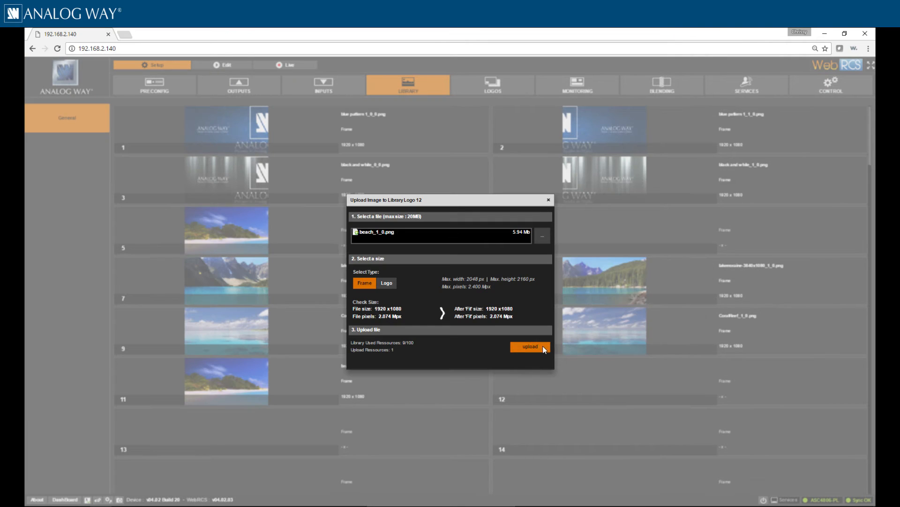
{"action": "left_click", "coordinate": [529, 347]}
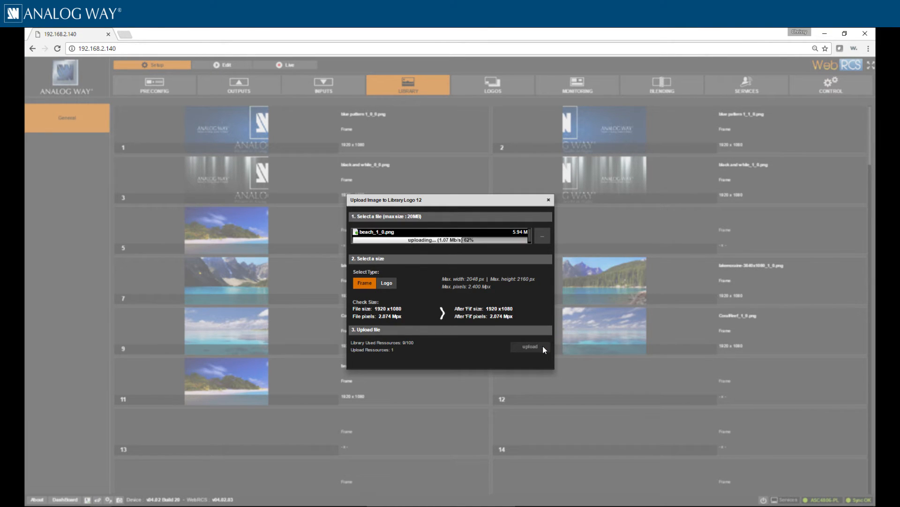
{"action": "left_click", "coordinate": [529, 347]}
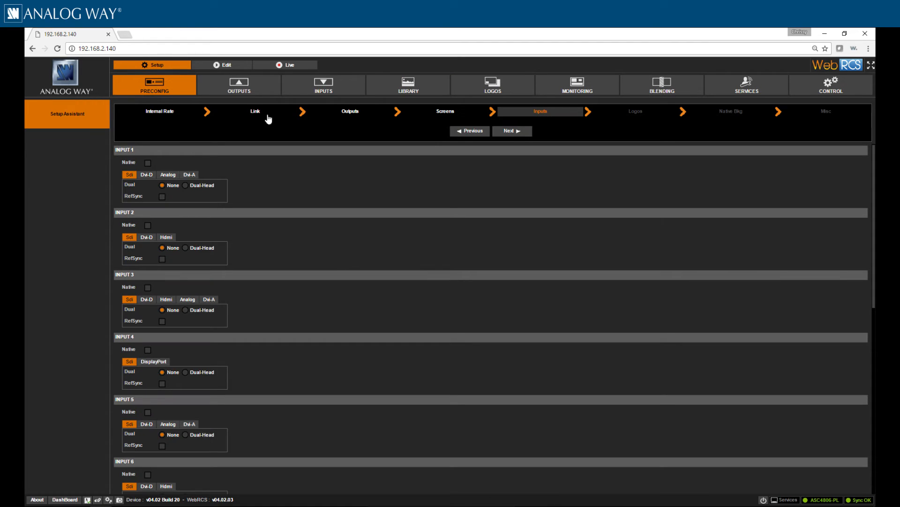
Step: Tick Native for inputs 1 through 4 in the Inputs setup step
{"action": "left_click", "coordinate": [510, 131]}
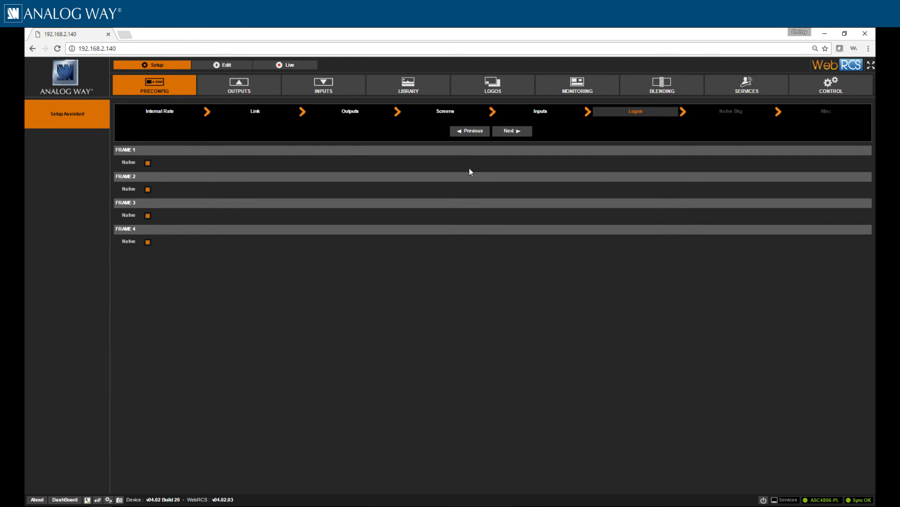
{"action": "left_click", "coordinate": [540, 111]}
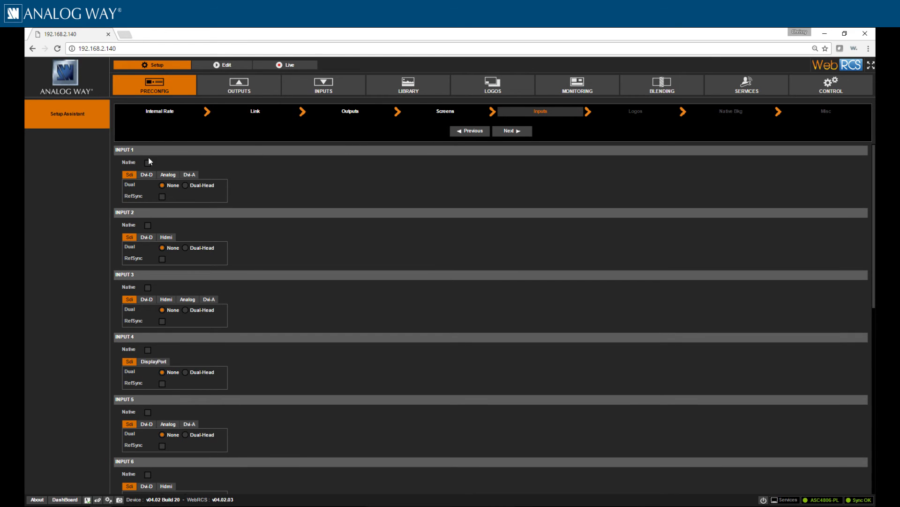
{"action": "left_click", "coordinate": [147, 162]}
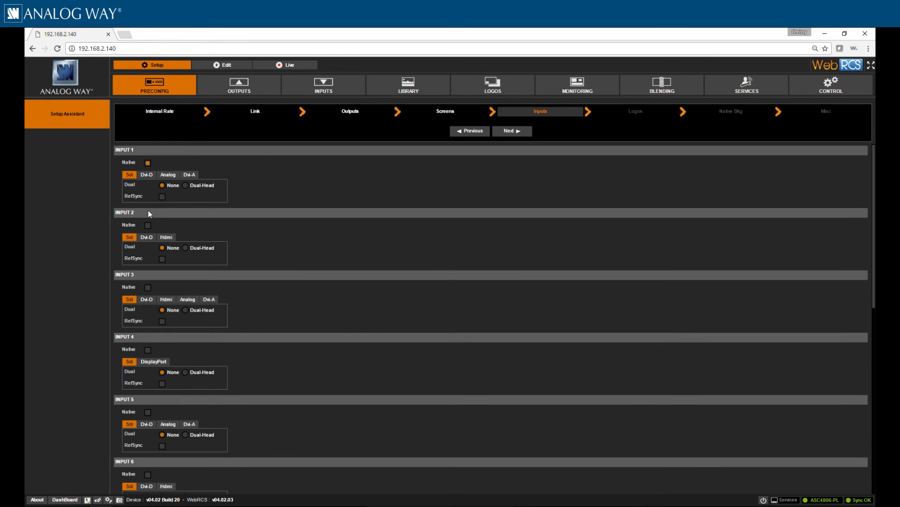
{"action": "left_click", "coordinate": [147, 225]}
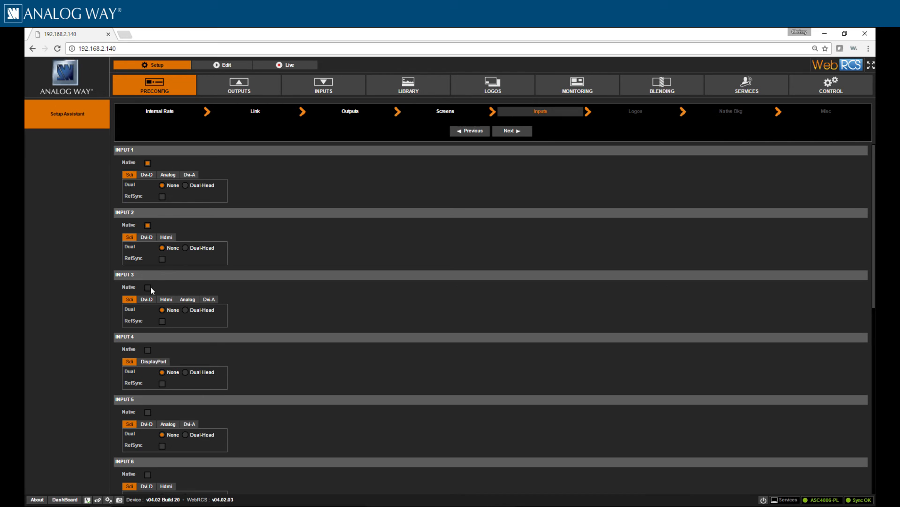
{"action": "left_click", "coordinate": [146, 287]}
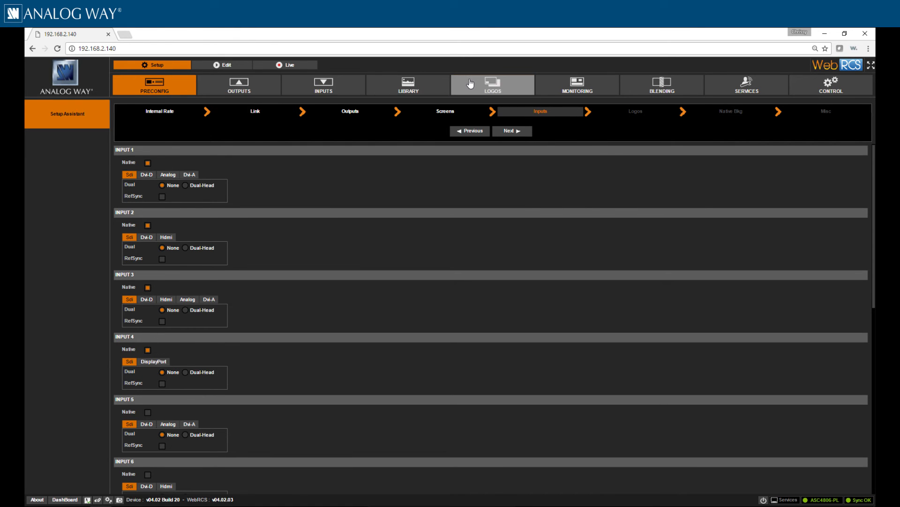
Step: Set Fr1 to image 11 (beach_0_0) and Fr2 to image 12 (beach_1_0)
{"action": "left_click", "coordinate": [491, 84]}
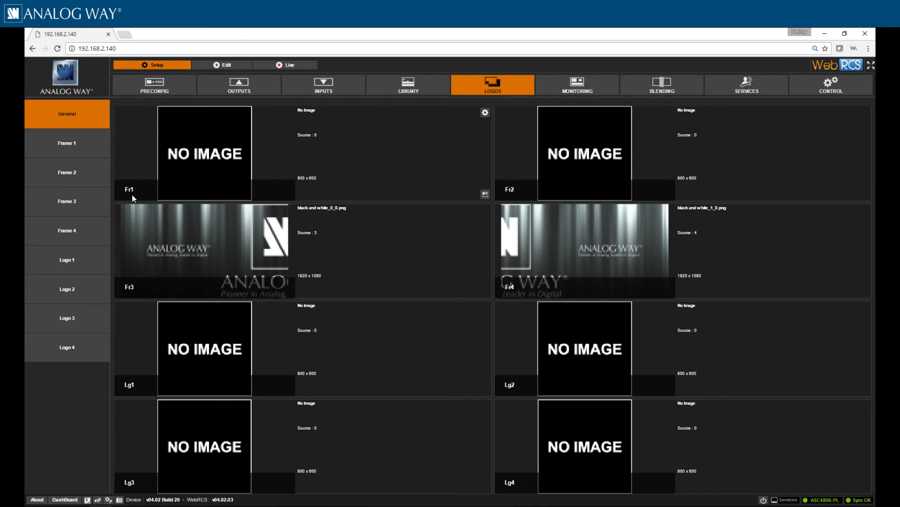
{"action": "mouse_move", "coordinate": [485, 113]}
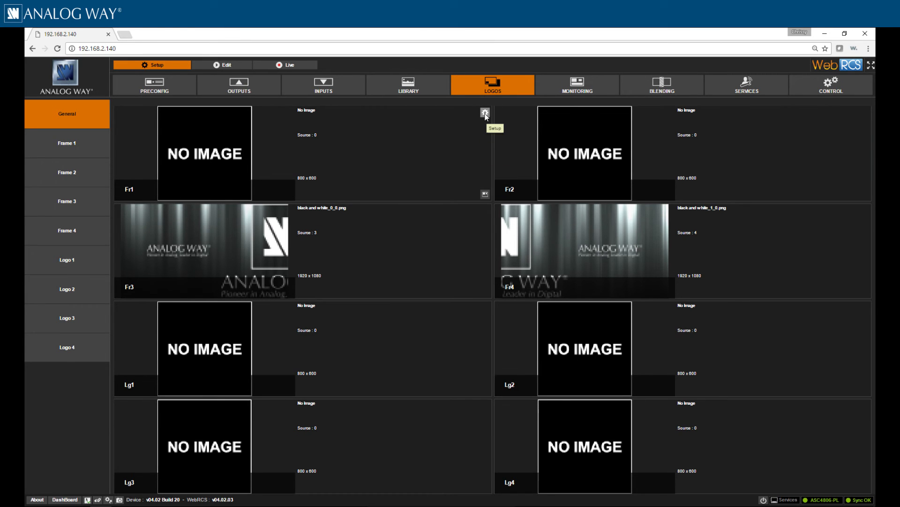
{"action": "left_click", "coordinate": [484, 112]}
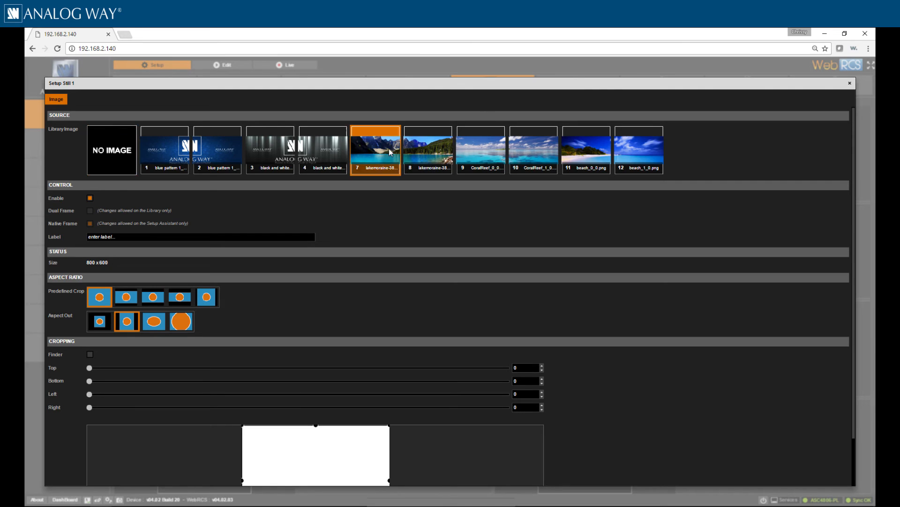
{"action": "left_click", "coordinate": [585, 149]}
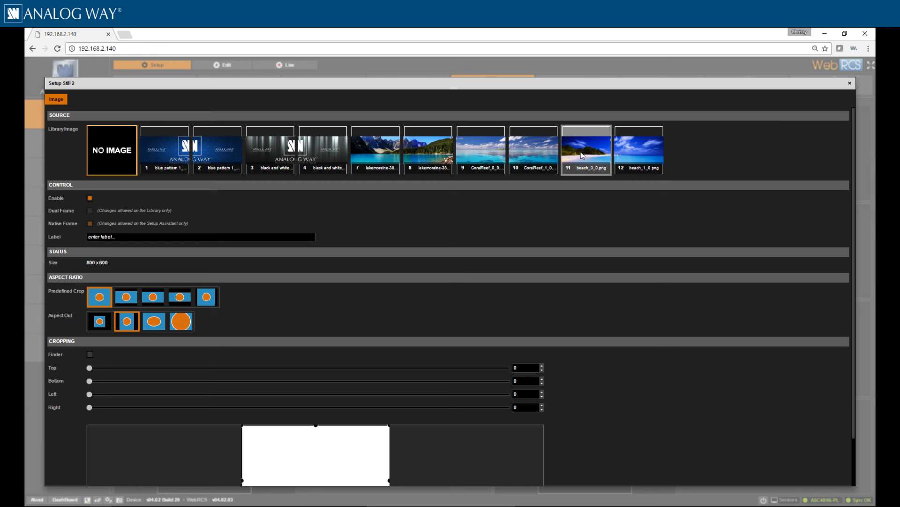
{"action": "left_click", "coordinate": [639, 149]}
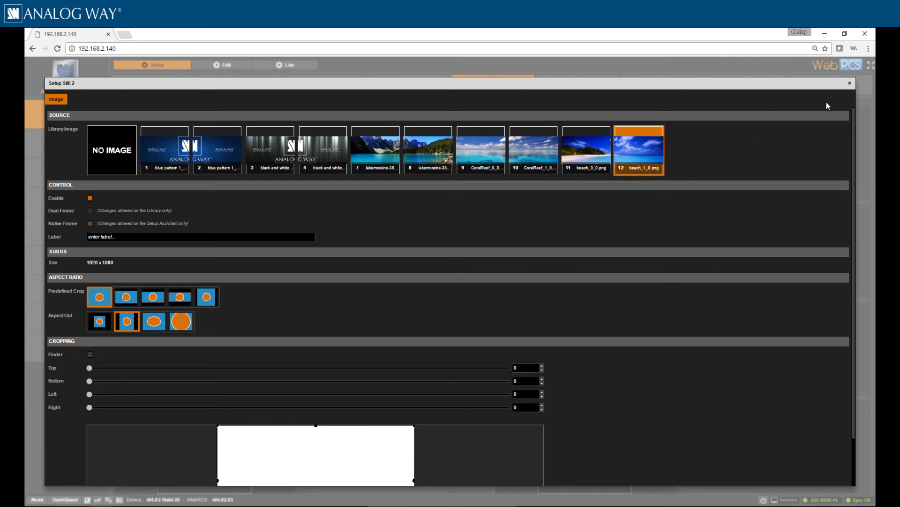
{"action": "left_click", "coordinate": [850, 82]}
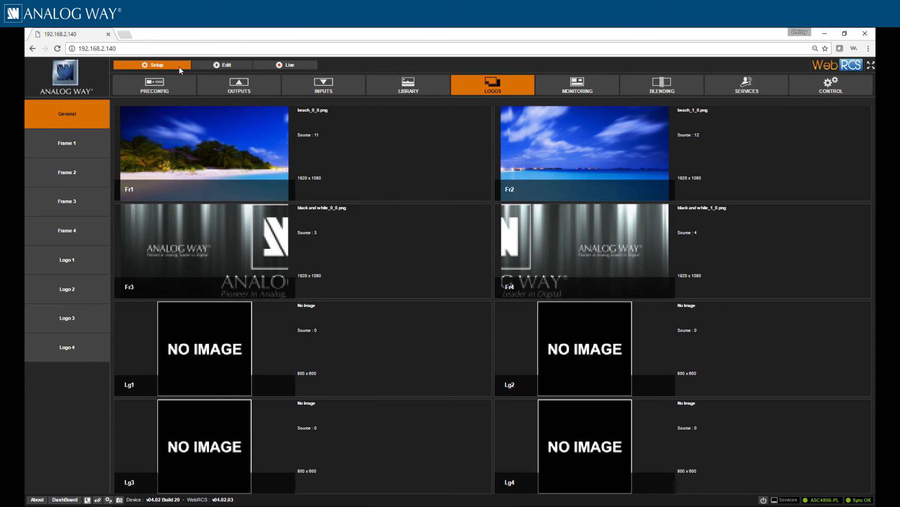
Step: In Native Bkg for Screen 2, put FRAME 1 on Output 3 and FRAME 2 on Output 4
{"action": "left_click", "coordinate": [154, 85]}
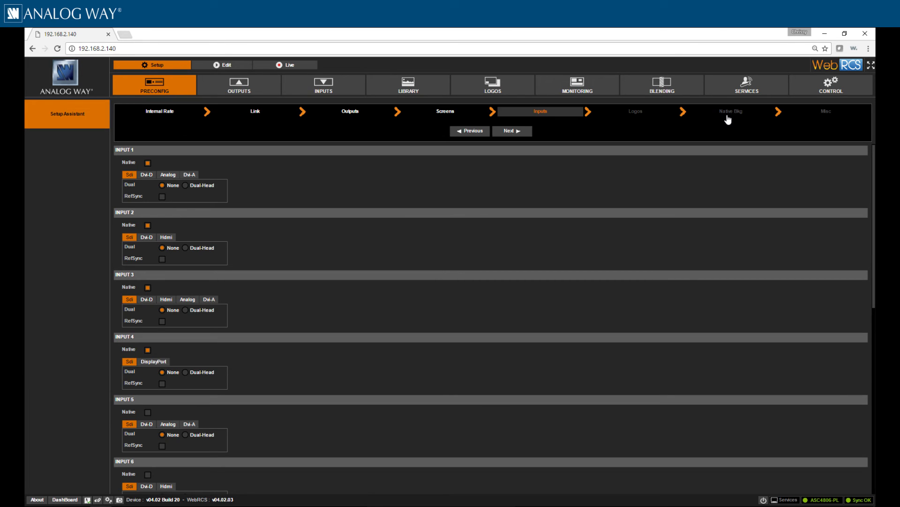
{"action": "left_click", "coordinate": [729, 111]}
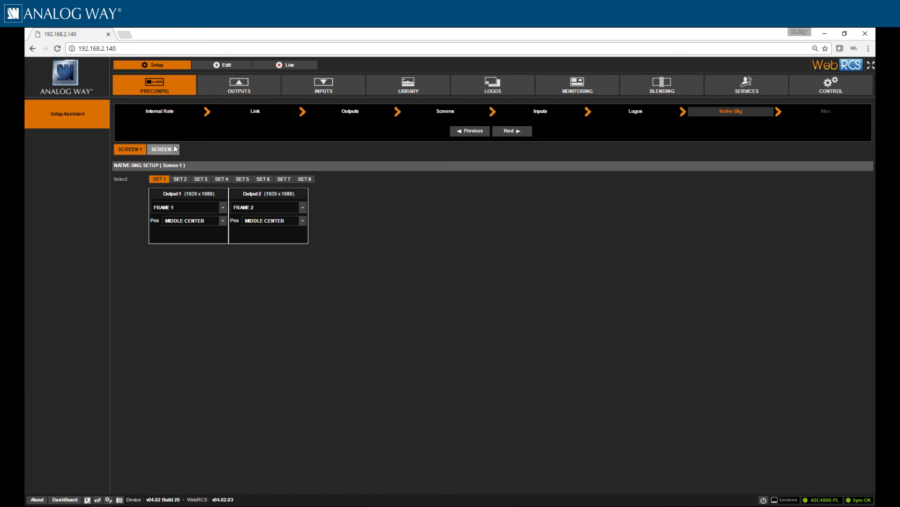
{"action": "left_click", "coordinate": [163, 149]}
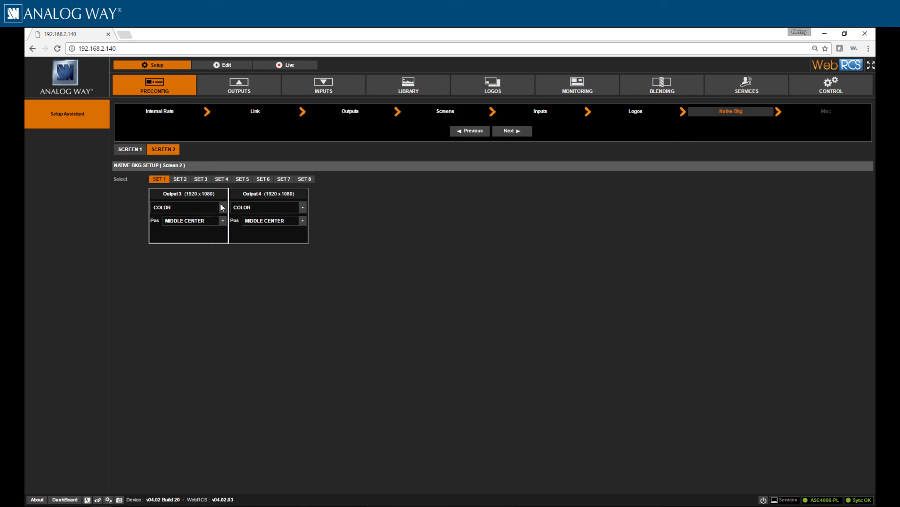
{"action": "left_click", "coordinate": [186, 208]}
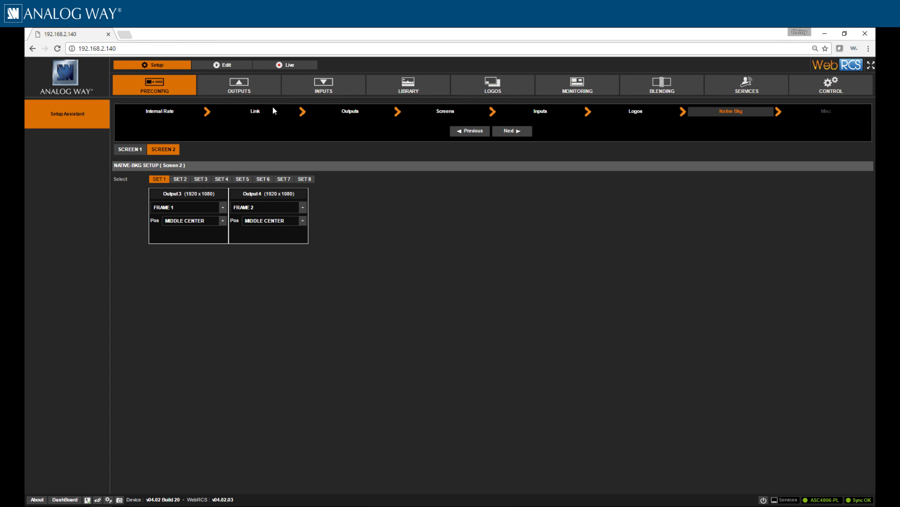
{"action": "left_click", "coordinate": [285, 64]}
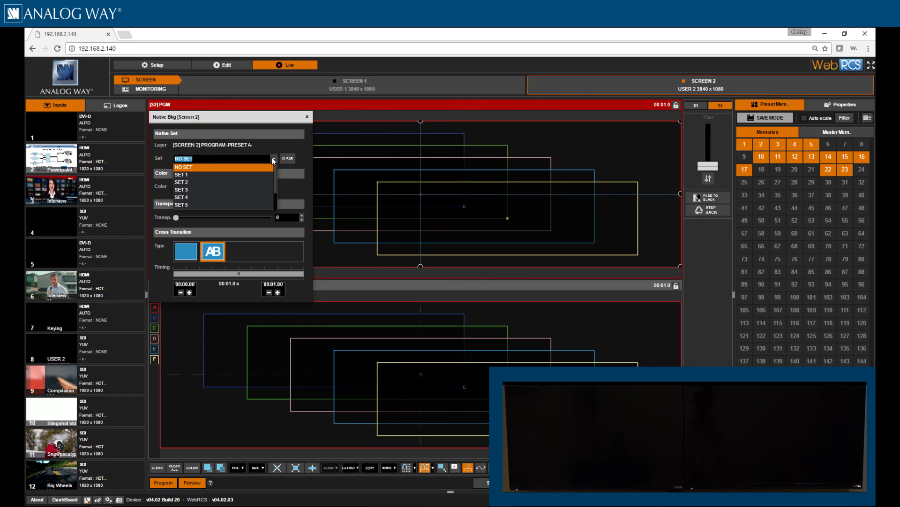
Step: Choose SET 1 as Screen 2's live native background and close the settings
{"action": "left_click", "coordinate": [181, 174]}
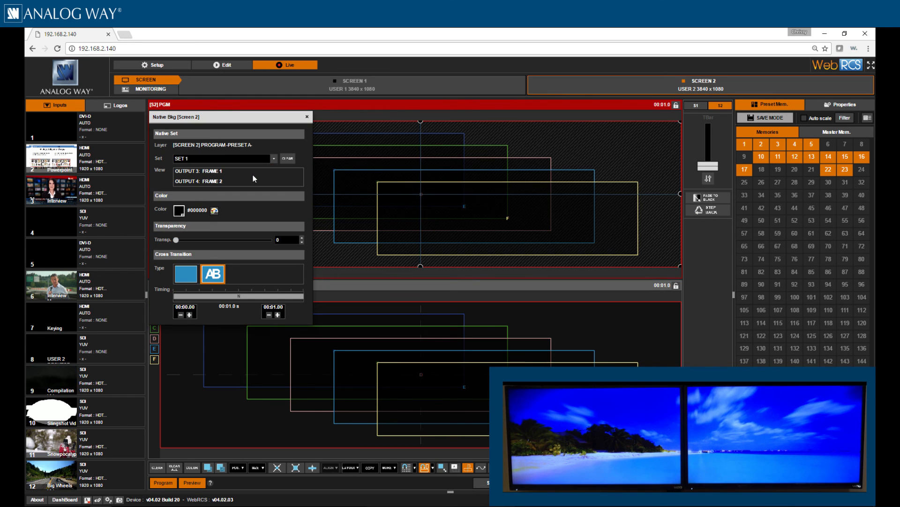
{"action": "left_click", "coordinate": [307, 116]}
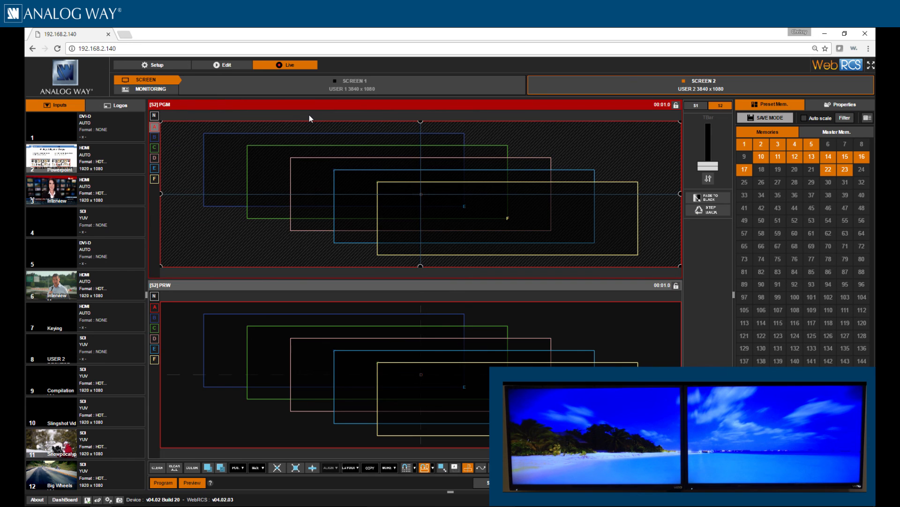